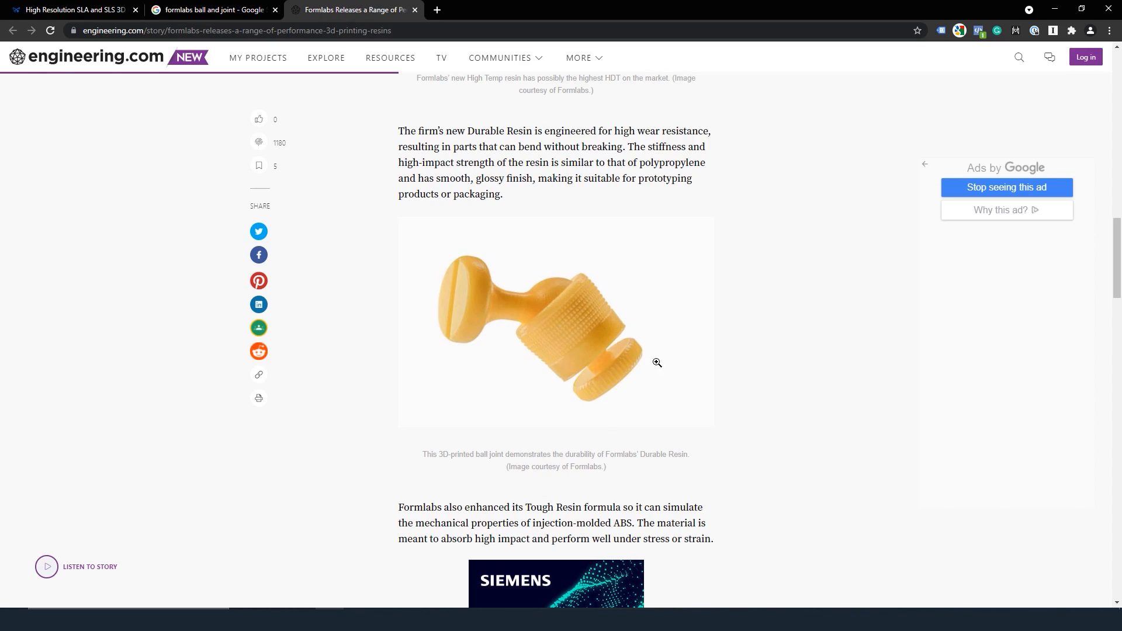
Step: Dimension the sketch line beside the traced 3 cm outline to 35 mm
{"action": "left_click", "coordinate": [656, 363]}
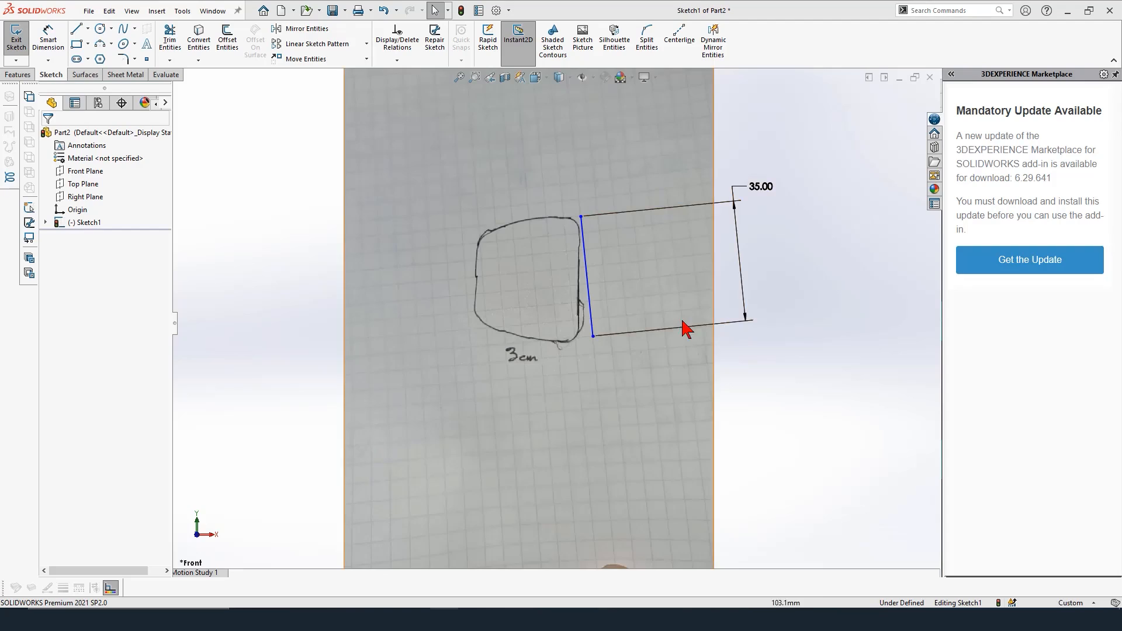
{"action": "scroll", "scroll_direction": "up", "scroll_amount": 3}
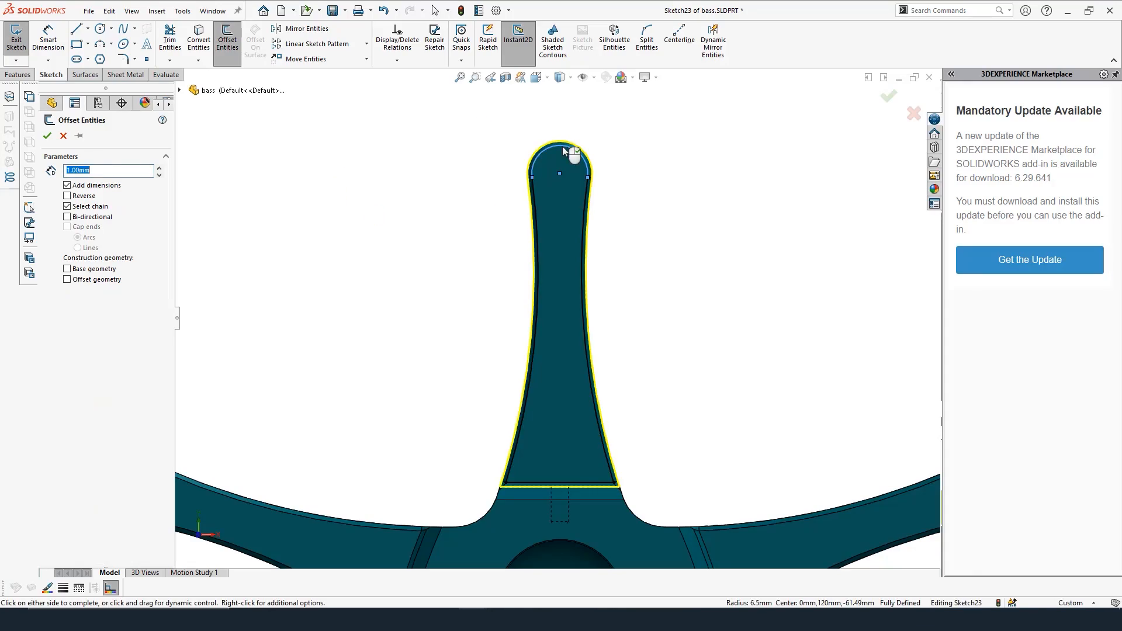
Step: Reverse the 1.00 mm arm outline offset so it sits inside the arm
{"action": "left_click", "coordinate": [68, 196]}
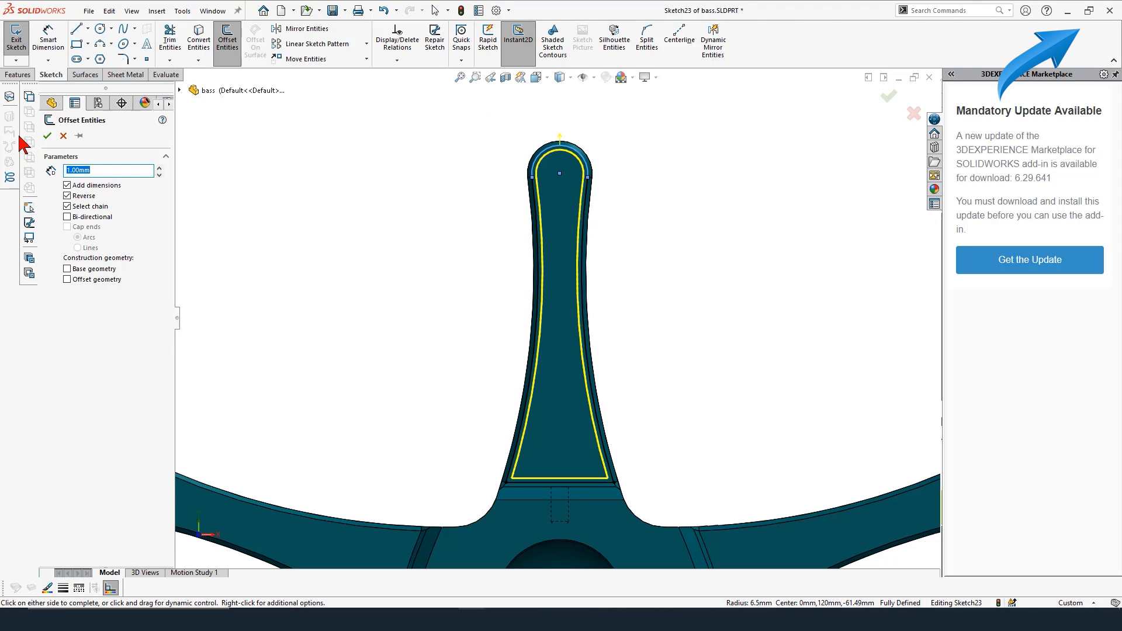